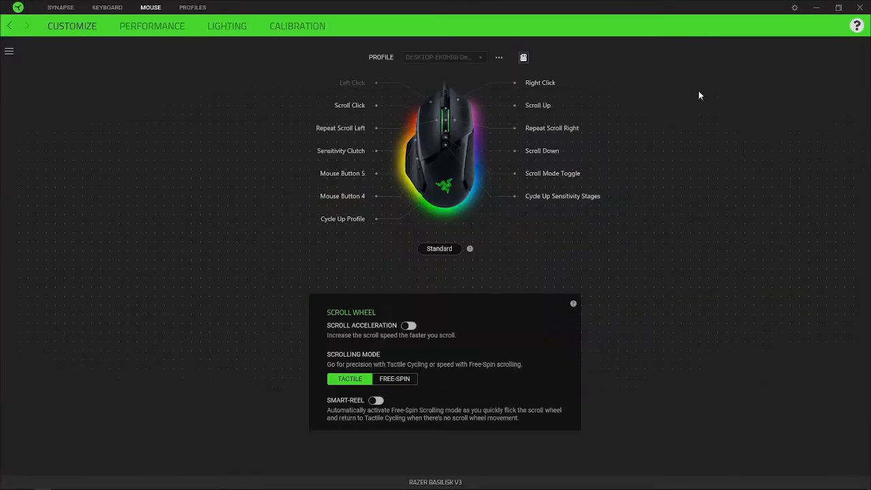
mouse_move(406, 201)
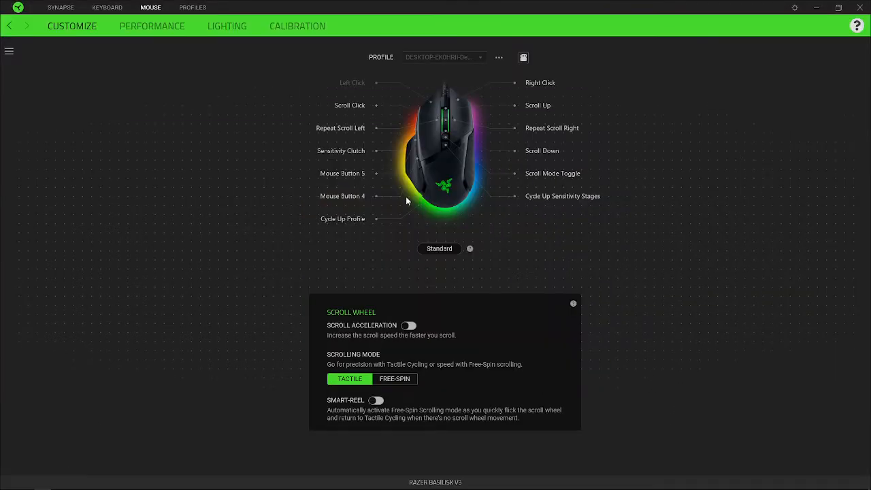
Step: View the Huntsman V2 Analog Customize page and preview the orange-highlighted Hypershift keys
left_click(107, 8)
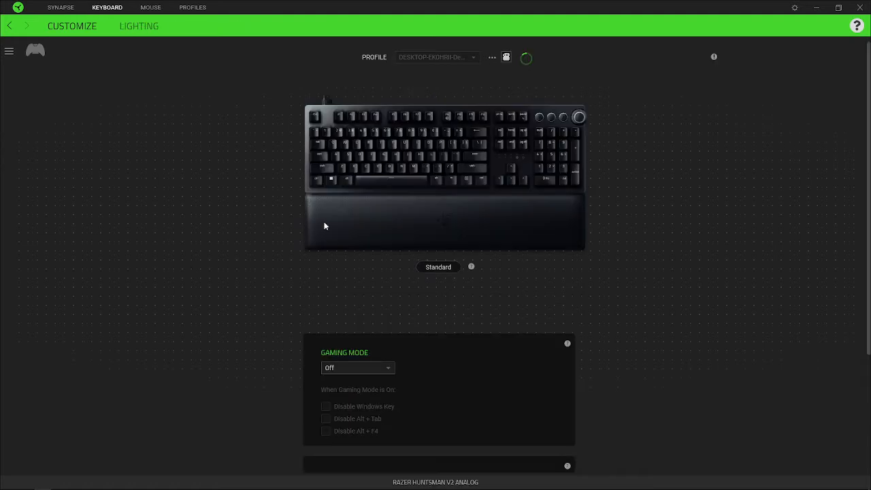
scroll("down", 3)
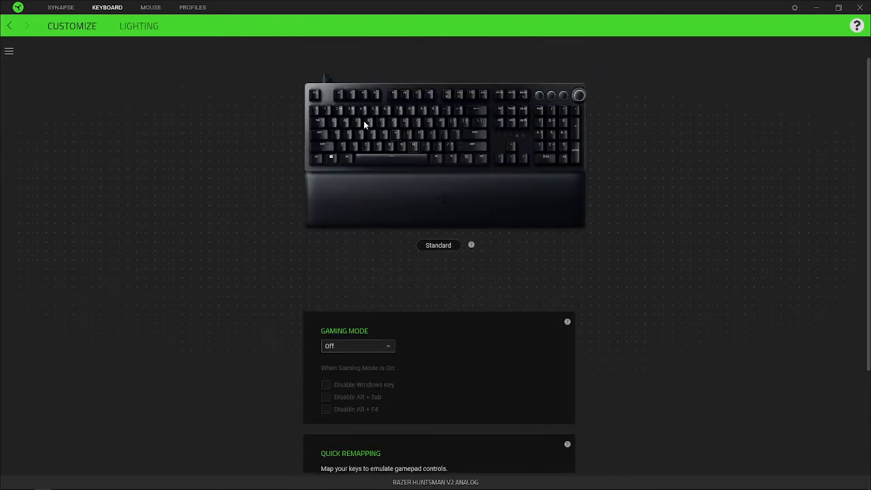
mouse_move(451, 249)
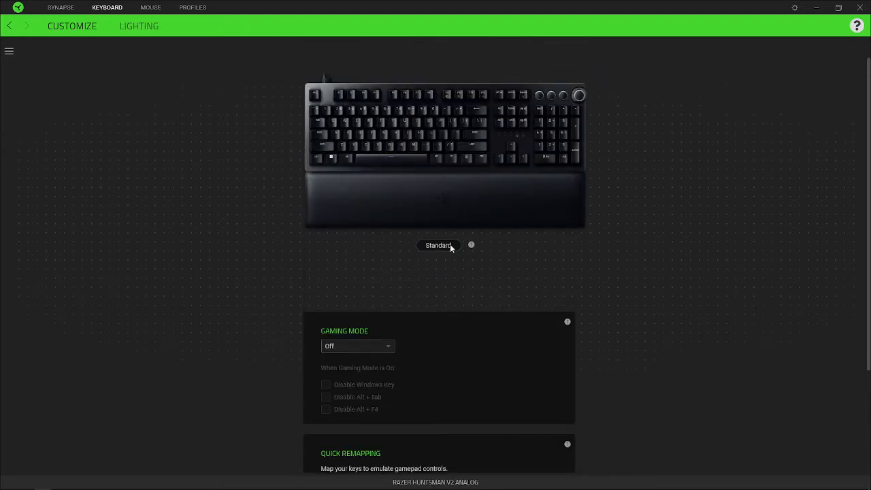
scroll("down", 3)
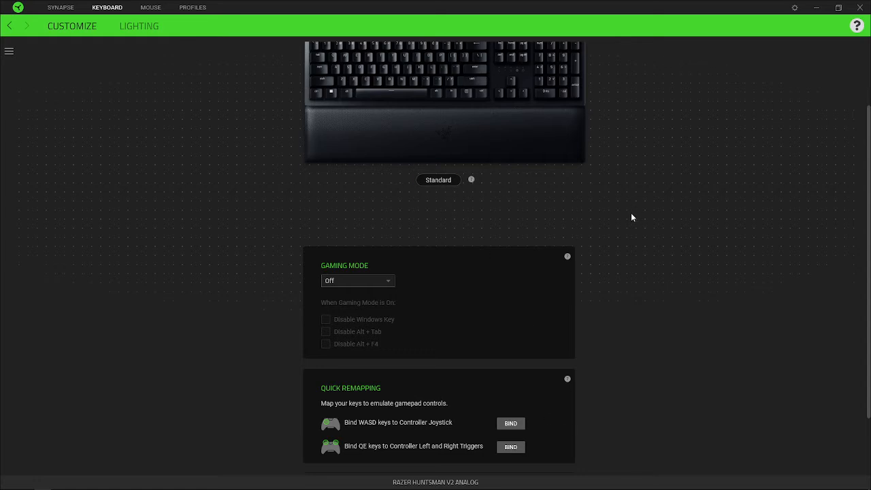
left_click(438, 180)
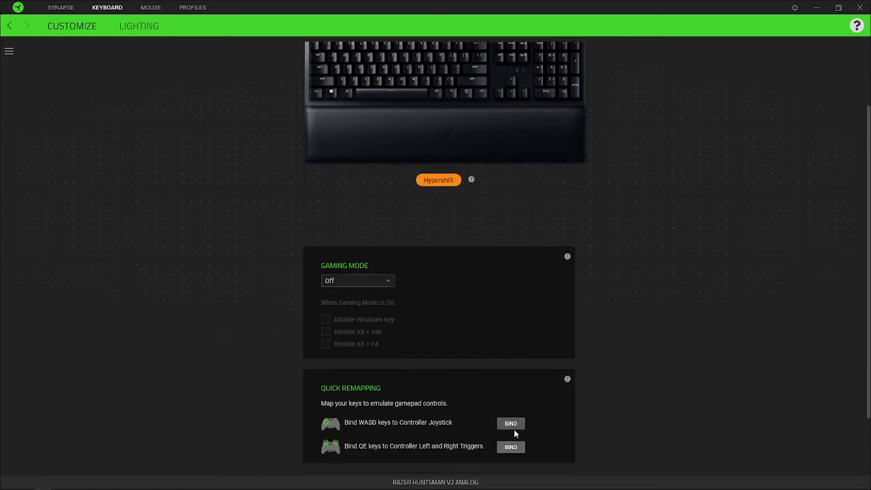
left_click(510, 423)
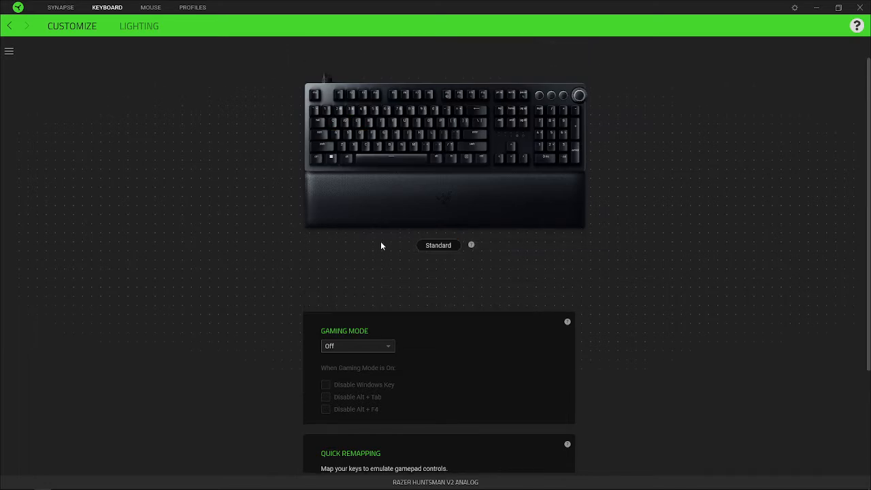
mouse_move(331, 254)
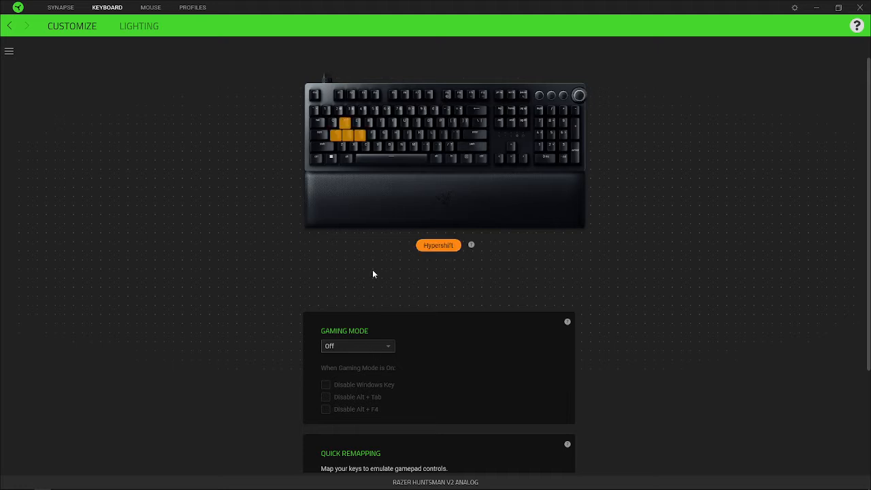
mouse_move(607, 321)
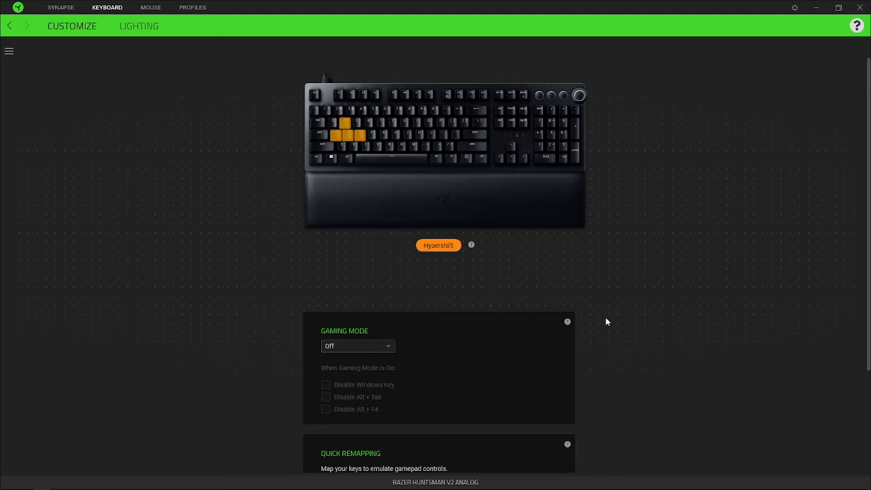
mouse_move(533, 348)
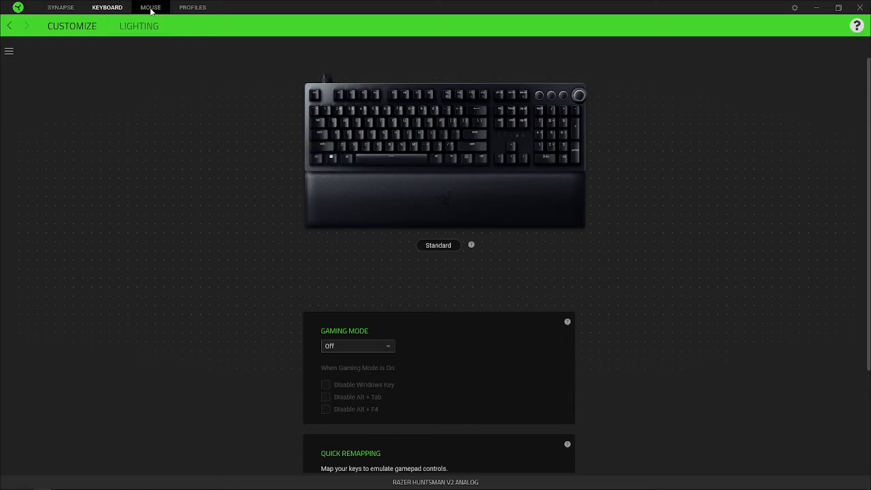
Step: Enable Smart-Reel and Scroll Acceleration in the Basilisk V3 Hypershift scroll wheel panel
left_click(151, 8)
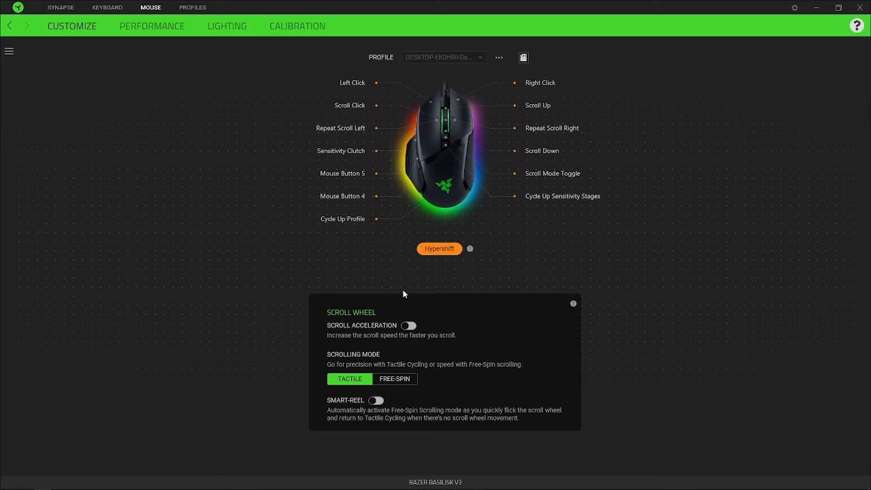
left_click(377, 400)
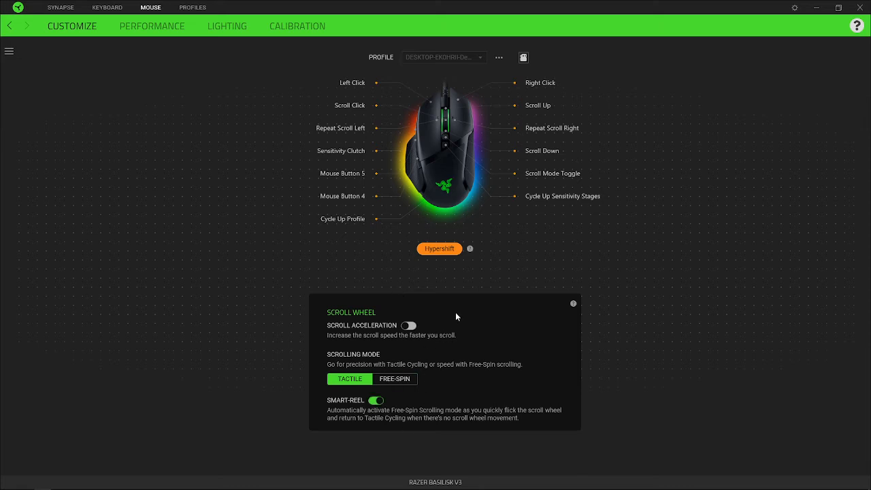
left_click(409, 326)
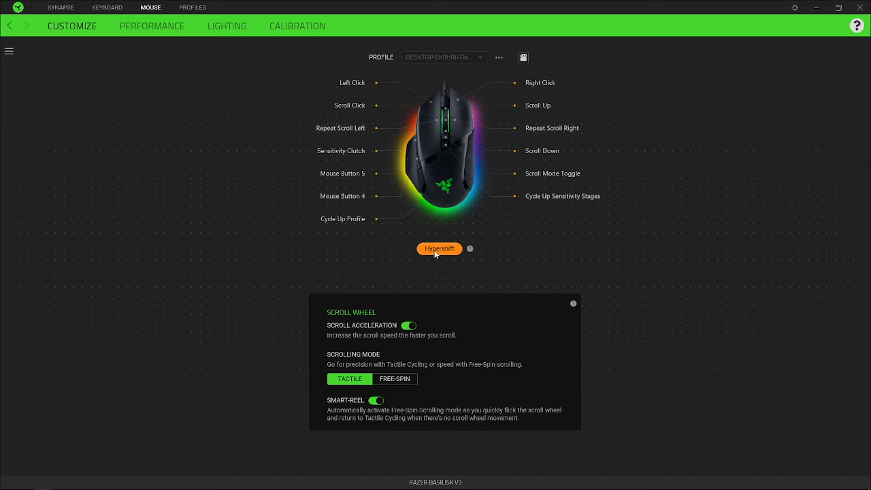
left_click(439, 249)
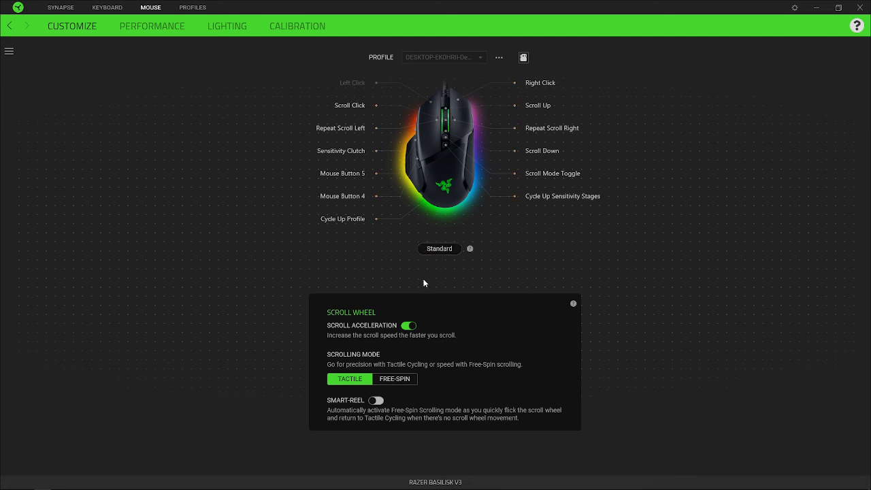
Step: Turn Scroll Acceleration off in the Standard layer and in the Hypershift layer
left_click(408, 326)
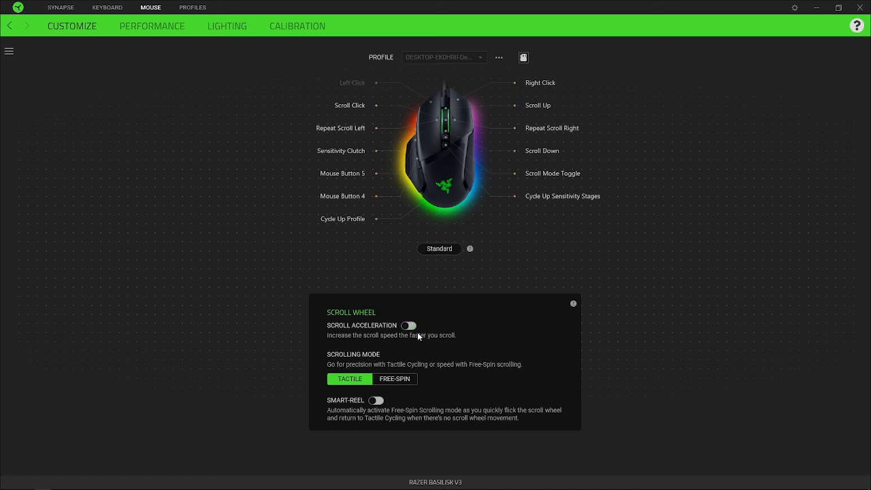
left_click(408, 325)
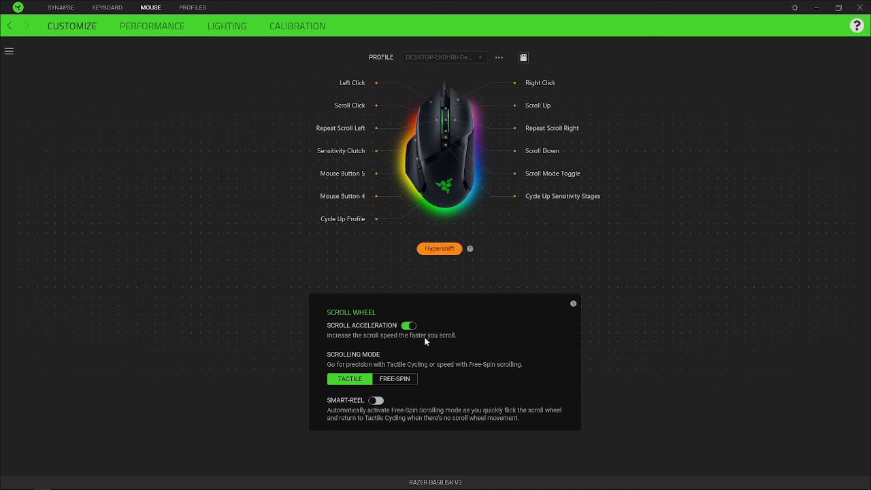
left_click(408, 325)
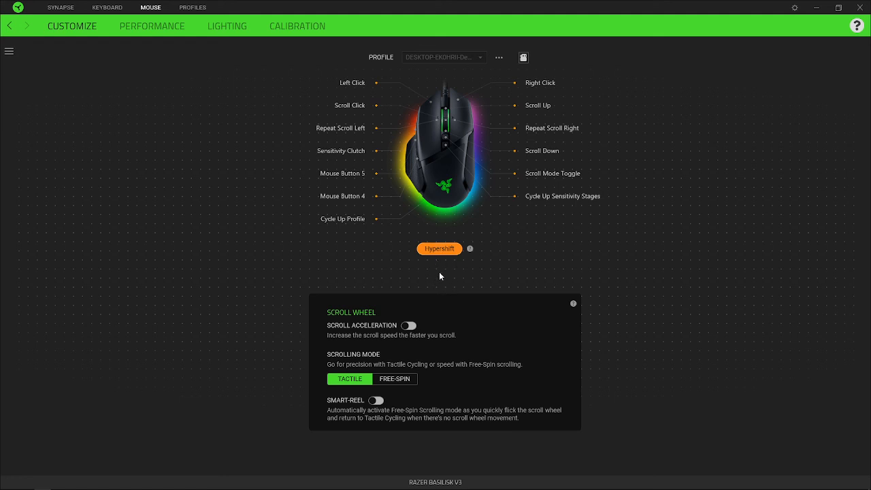
left_click(439, 248)
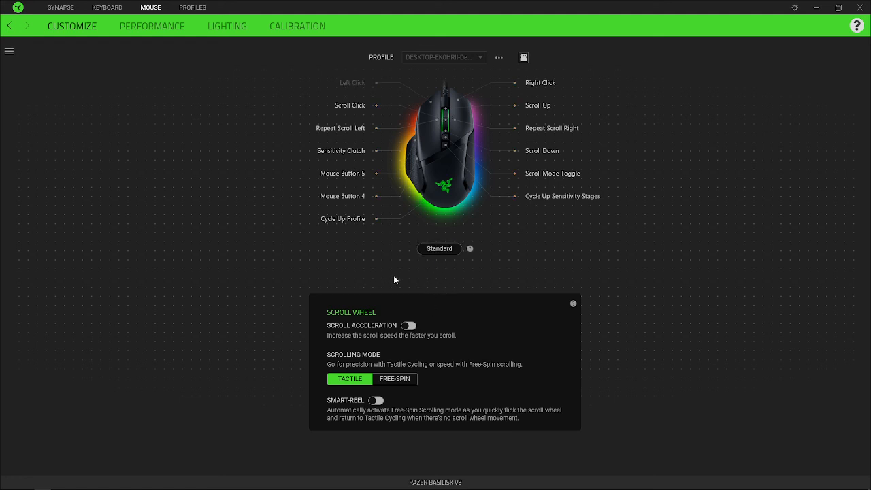